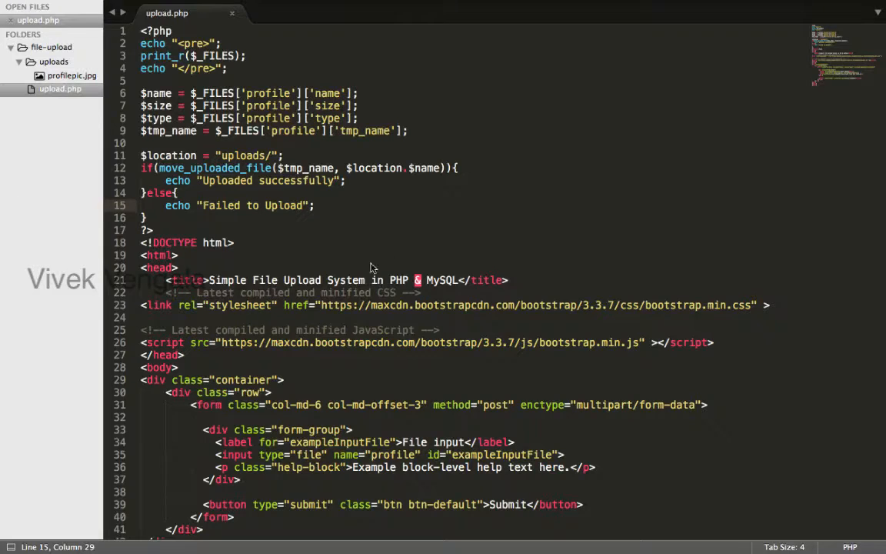
mouse_move(387, 236)
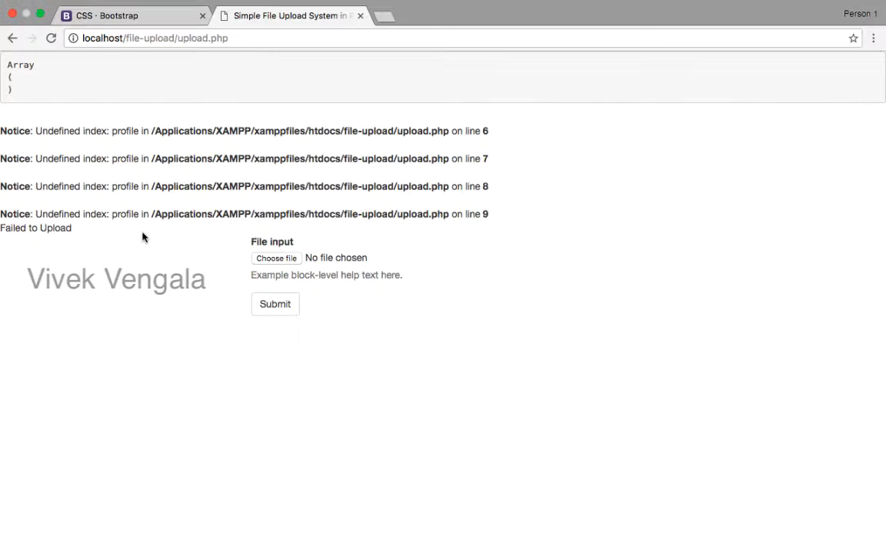
mouse_move(496, 171)
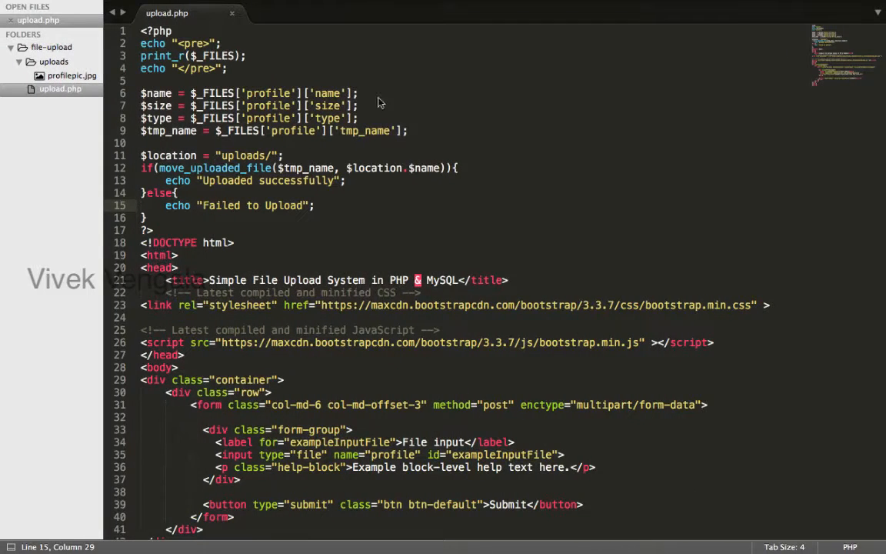
- Wrap the four profile assignments in if(isset($_FILES) & !empty($_FILES)) and save the script
left_click_drag(142, 43, 228, 68)
type("if(i){")
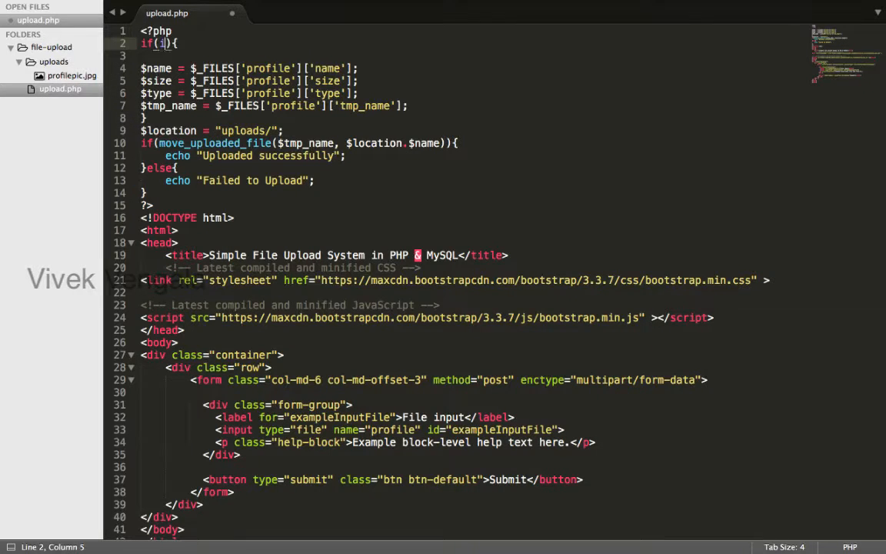
type("isset($")
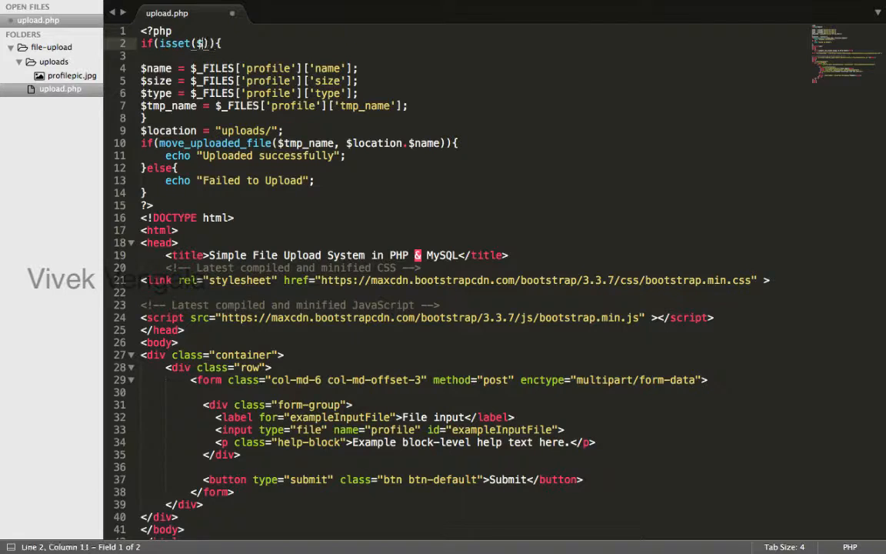
type("_FILES")
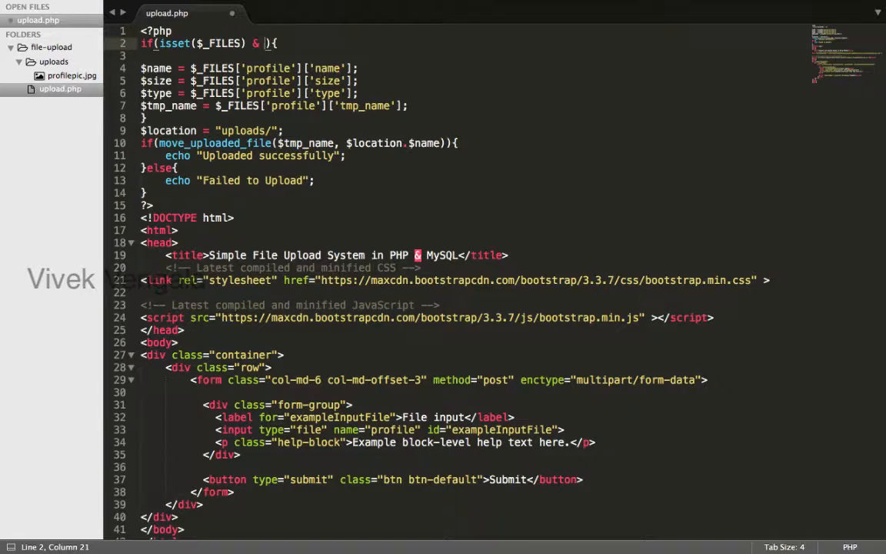
type("!empty($")
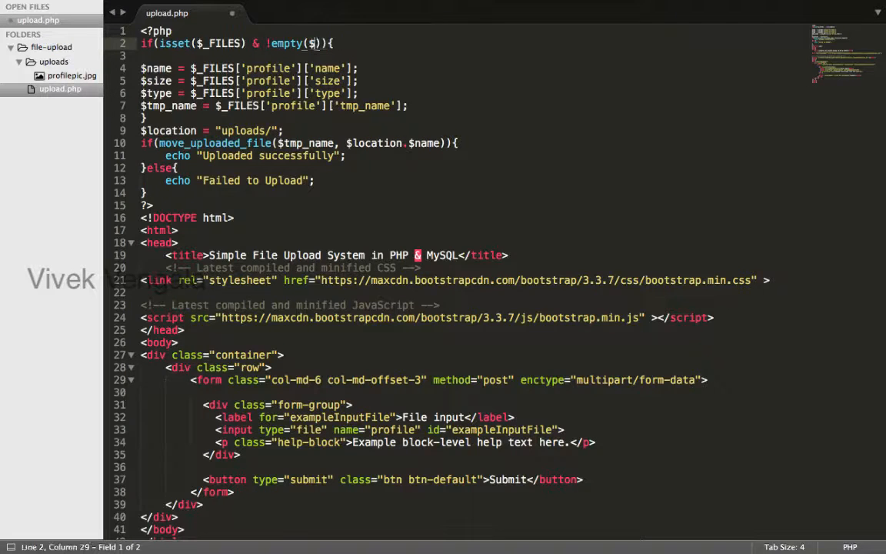
left_click(289, 15)
type("_FILES")
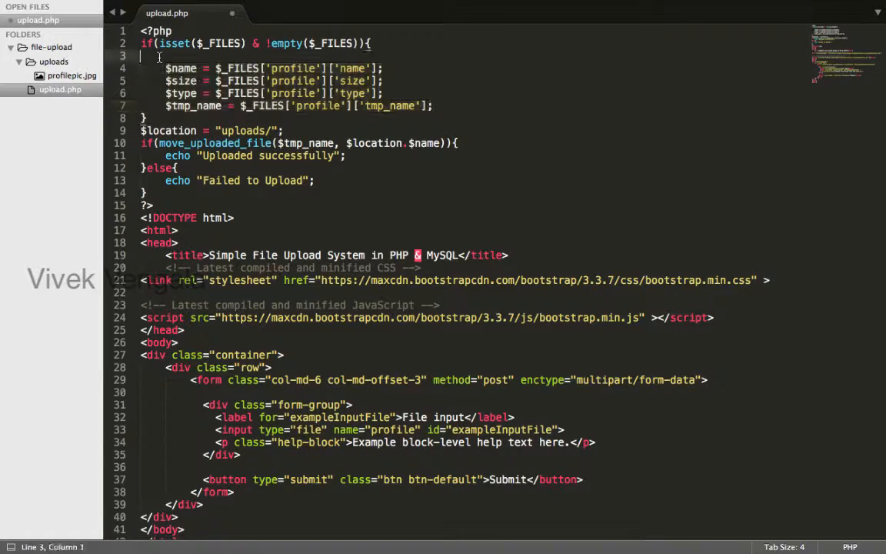
key("Backspace")
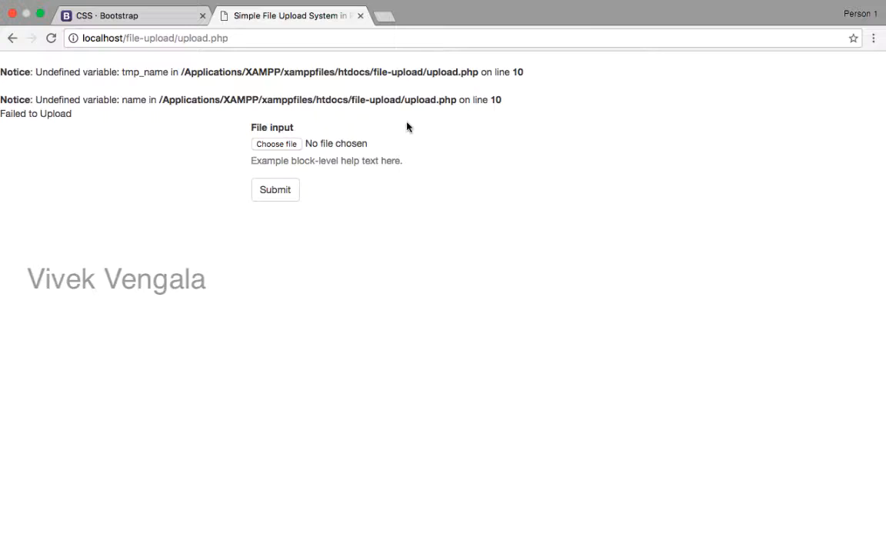
- Reload localhost/file-upload/upload.php to see the remaining undefined-variable notices
double_click(145, 72)
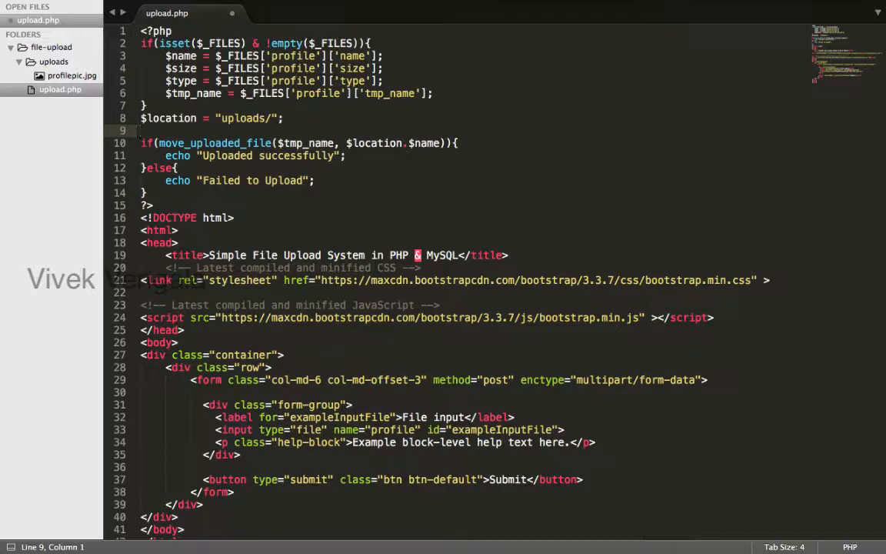
- Wrap the move_uploaded_file block in if(isset($name) & !empty($name)) with an inner if started
type("if(){")
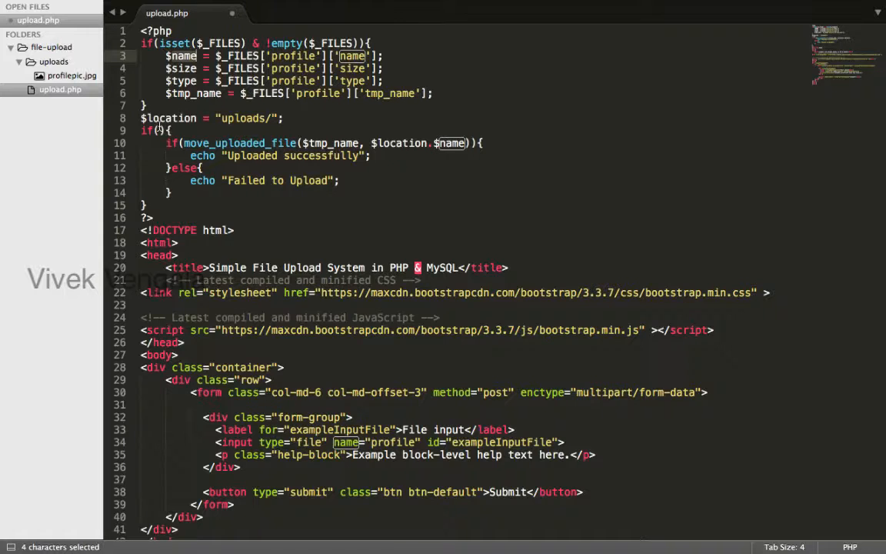
type("isset($name) &!empty($")
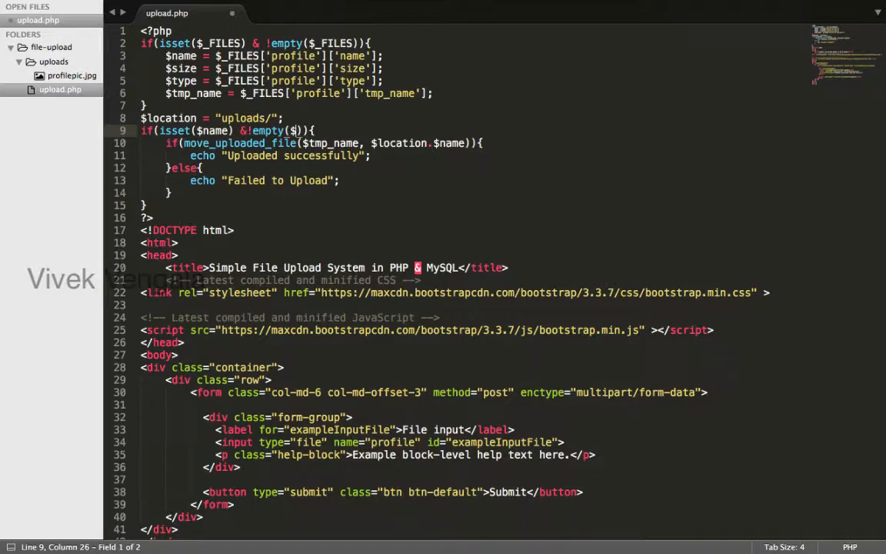
type("name")
type("if(")
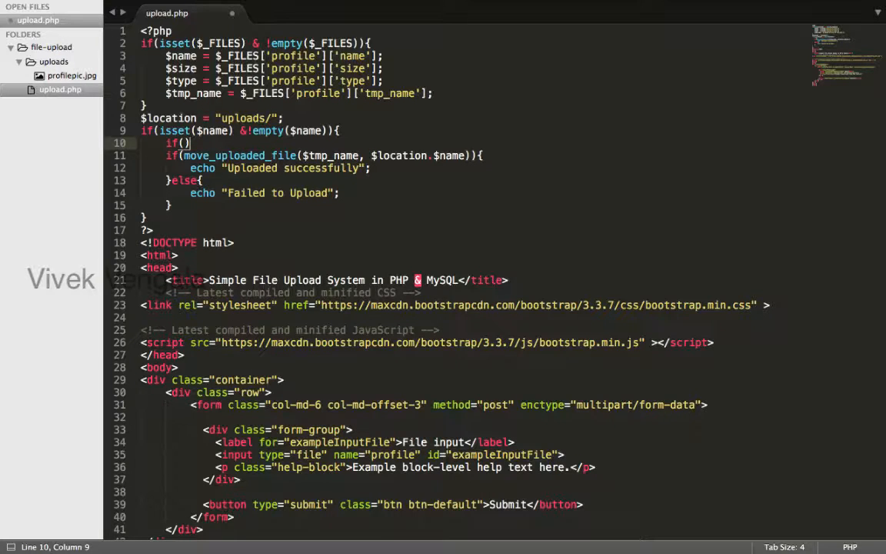
- Make the inner condition $type == "image/jpeg" around the move_uploaded_file block
type("{")
type("}")
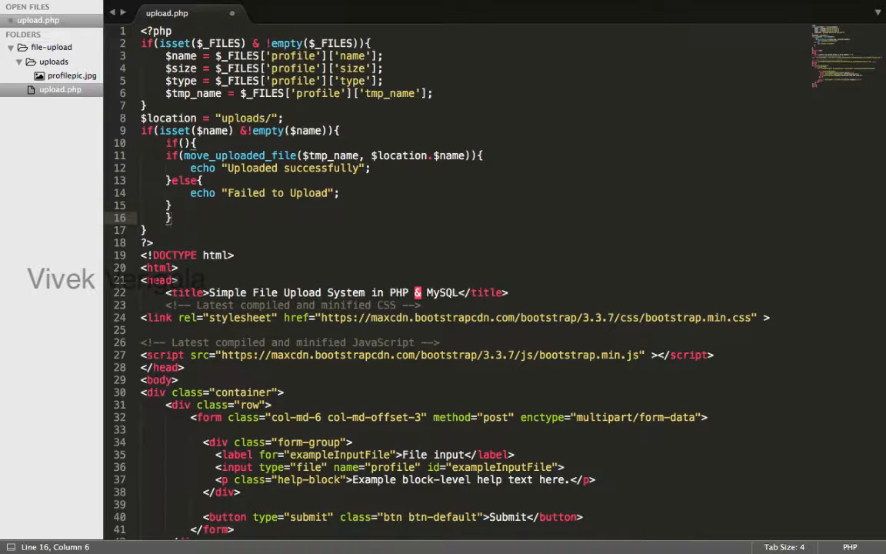
left_click_drag(166, 155, 170, 218)
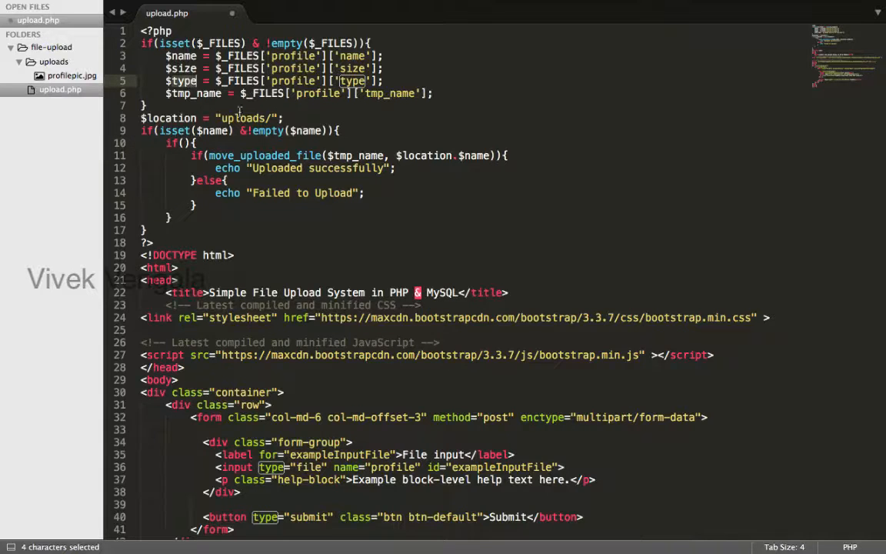
type("$type")
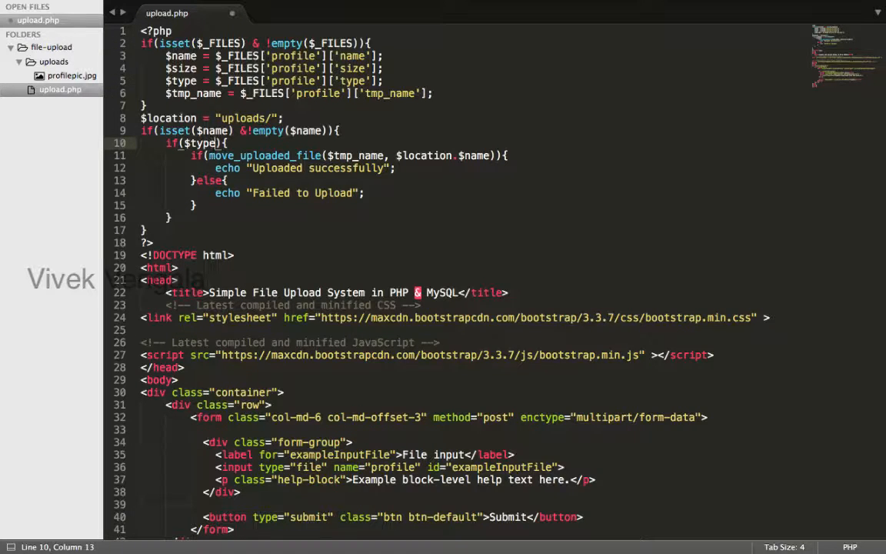
type("==")
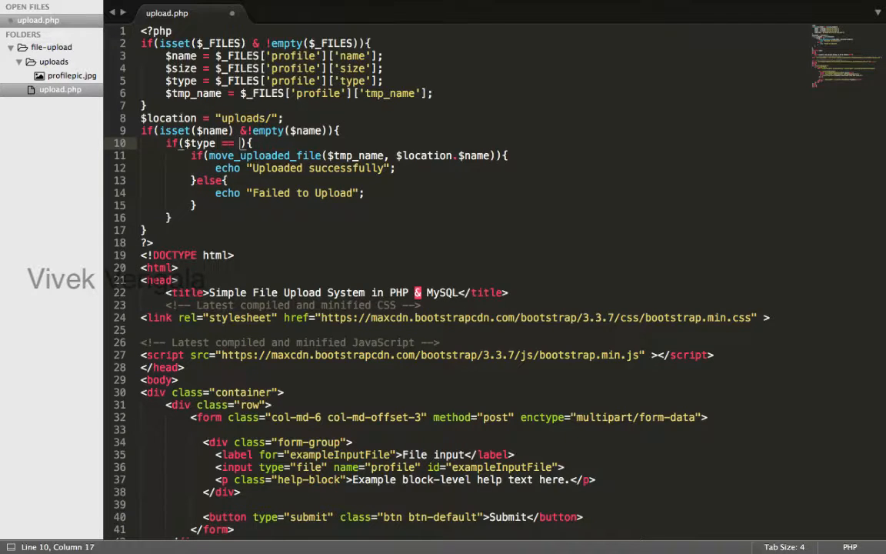
type("image/jpeg\"")
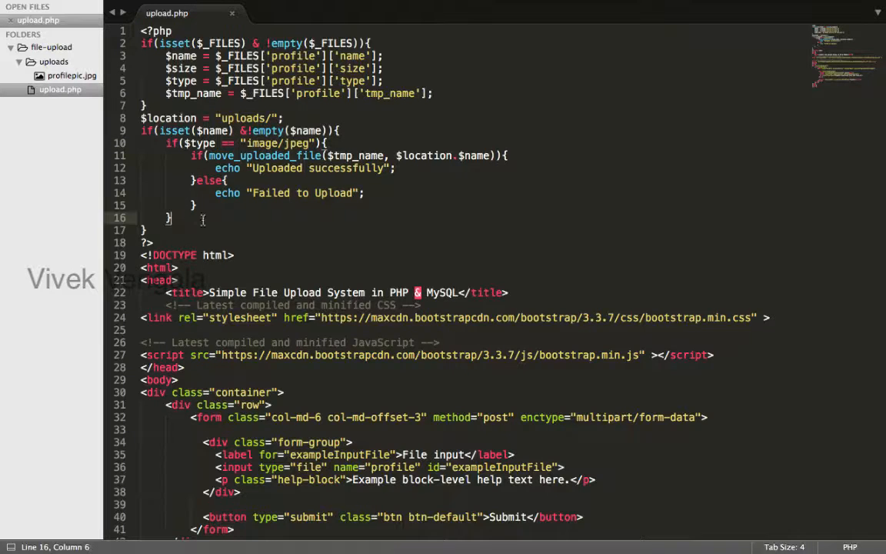
- Add an else branch echoing "File should be jpeg image"
type("else{")
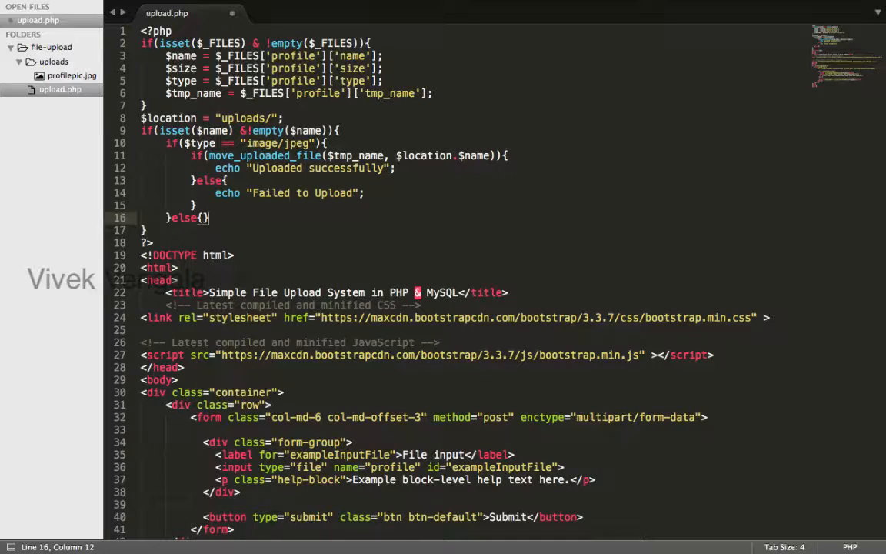
type("echo")
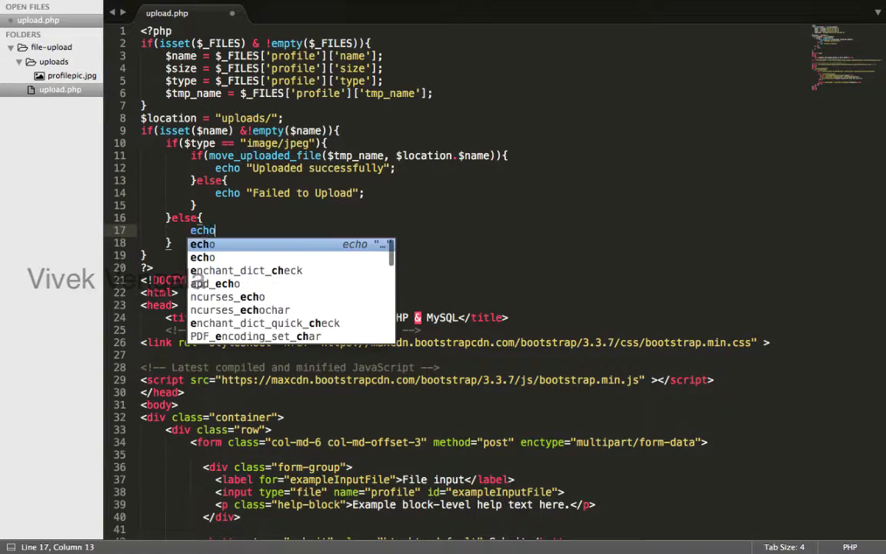
type("\"File should be j")
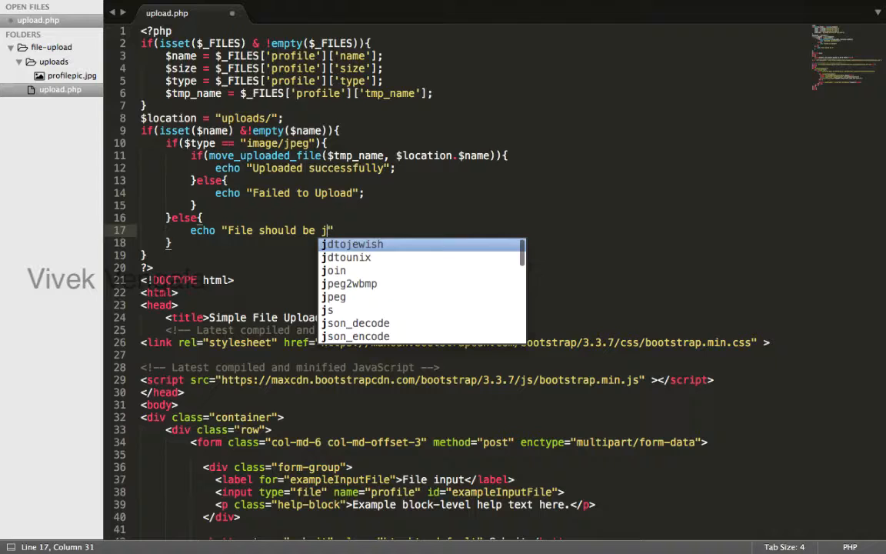
type("peg image\"")
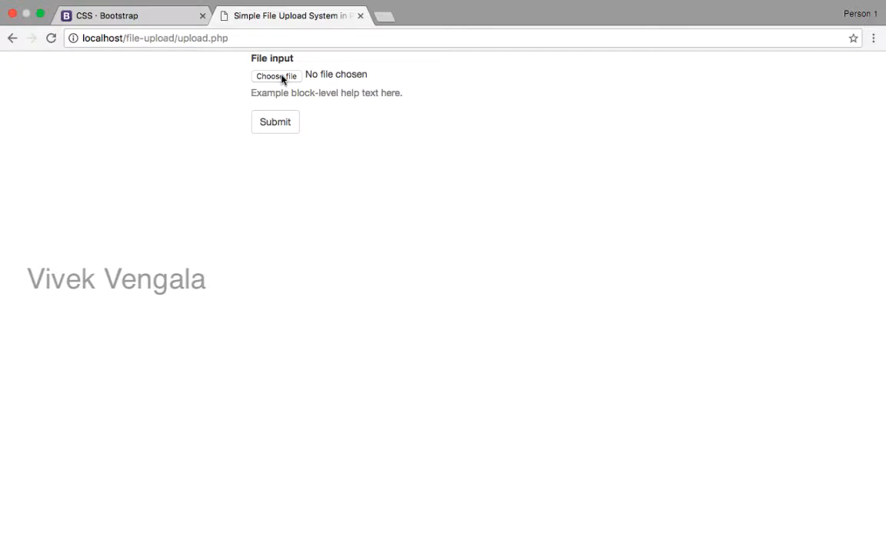
- Choose fb groups.xlsx in the upload form and submit it to test non-jpeg rejection
left_click(276, 74)
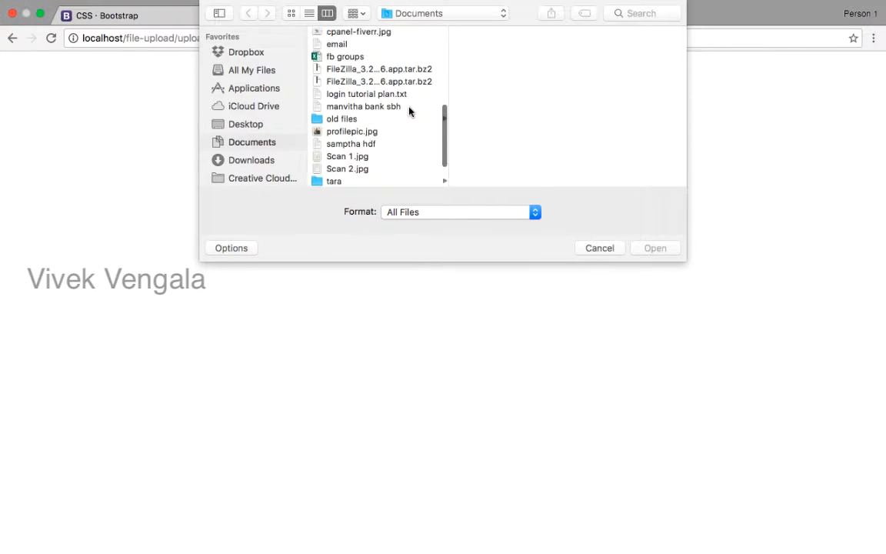
left_click(345, 56)
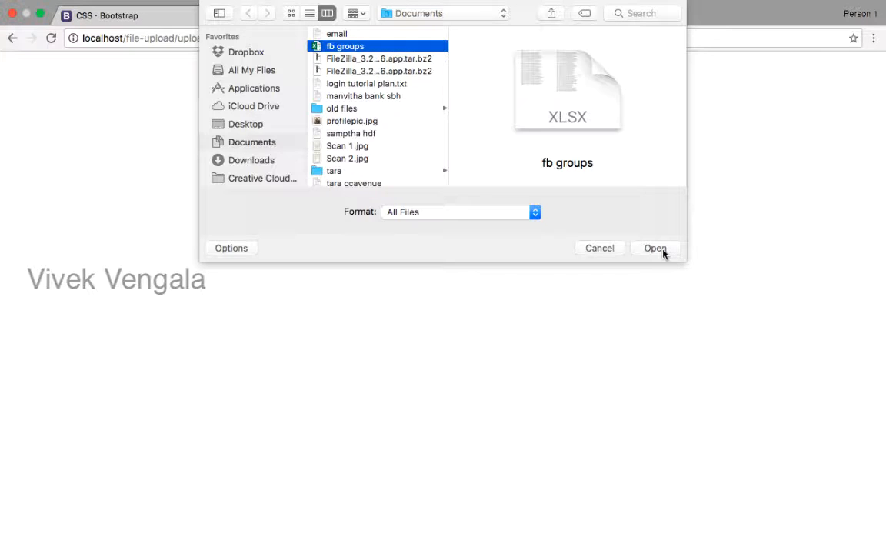
left_click(655, 248)
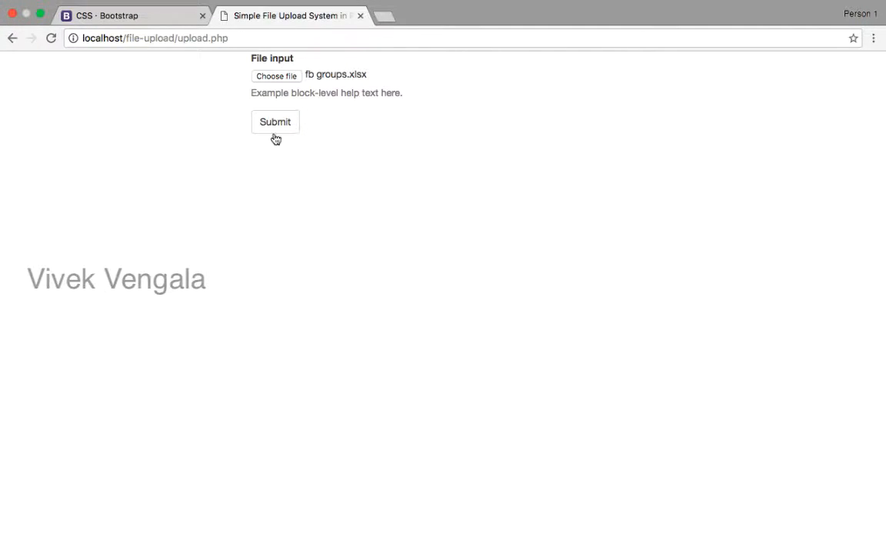
left_click(274, 122)
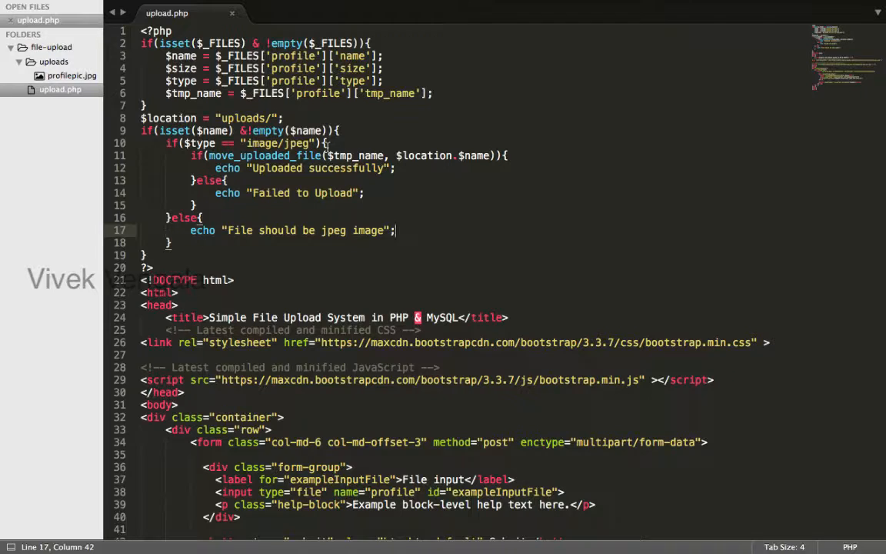
- Extend the condition with && $size <= $maxsize and start defining $maxsize
type("&& $size")
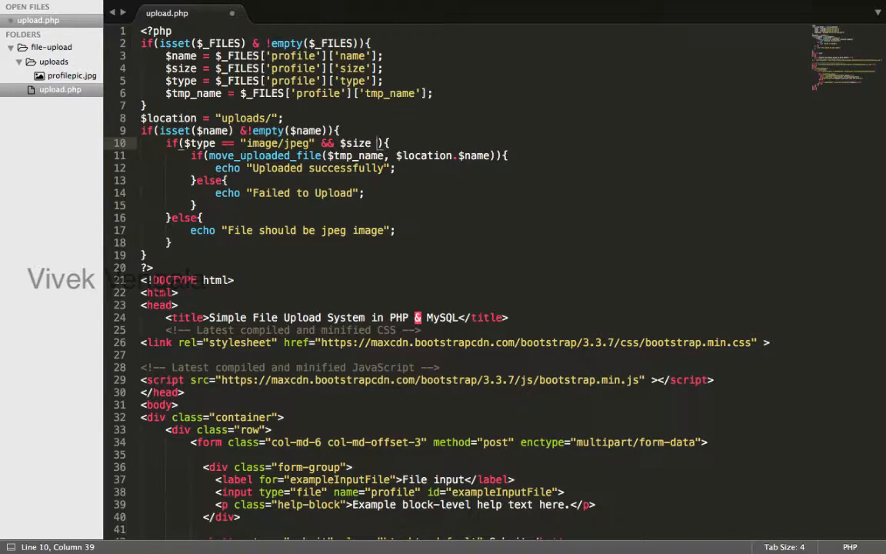
type("<=")
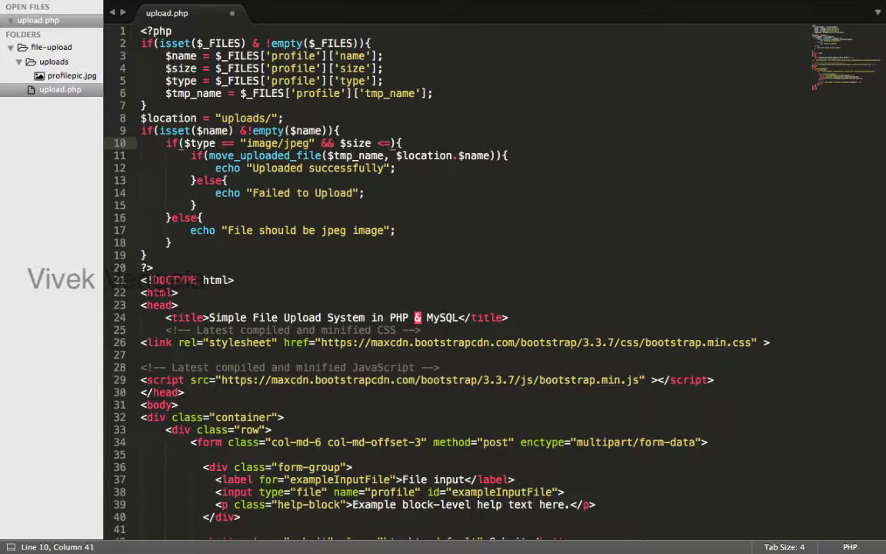
type("maxsize")
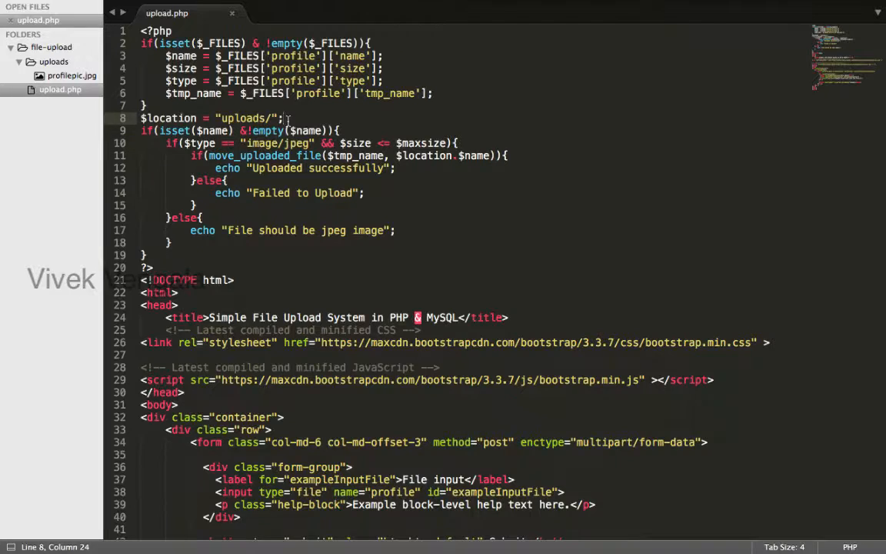
type("$maxsize =")
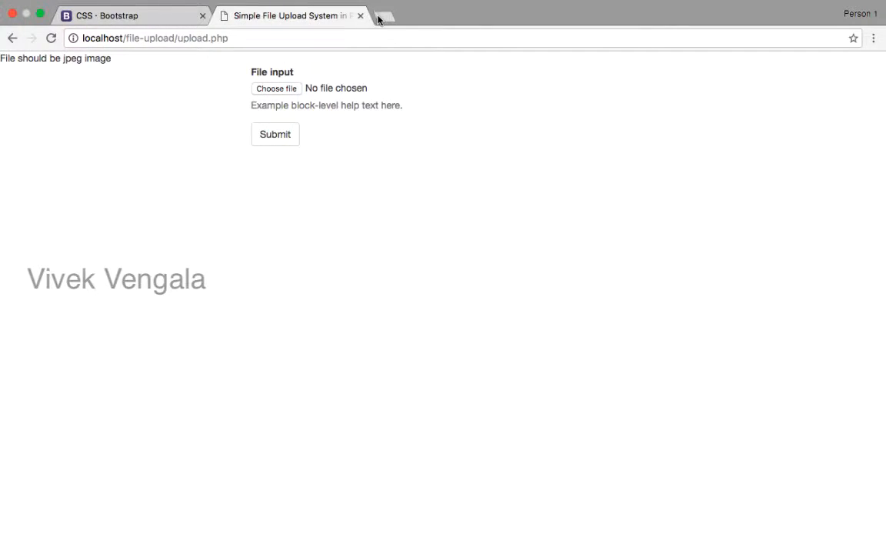
- Look up 100kb in bytes, set $maxsize = 100000 and extend the error message
left_click(381, 15)
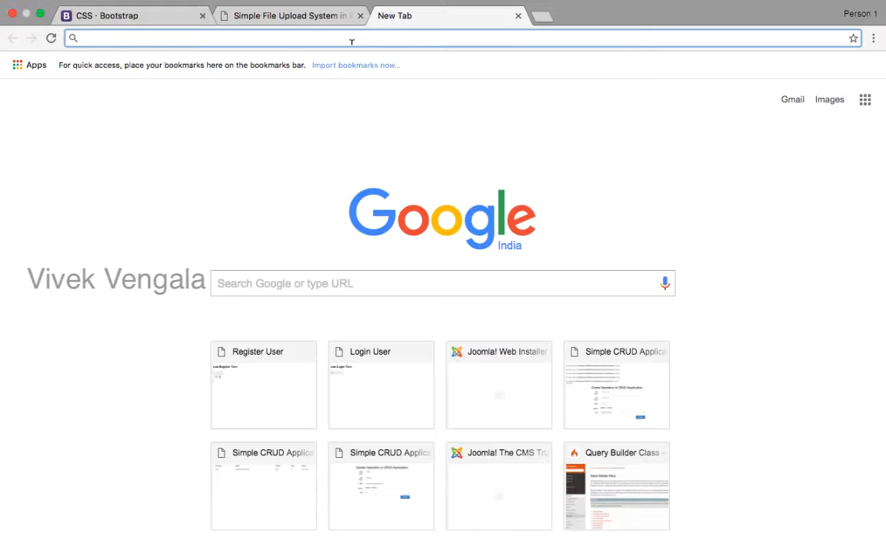
type("100kb")
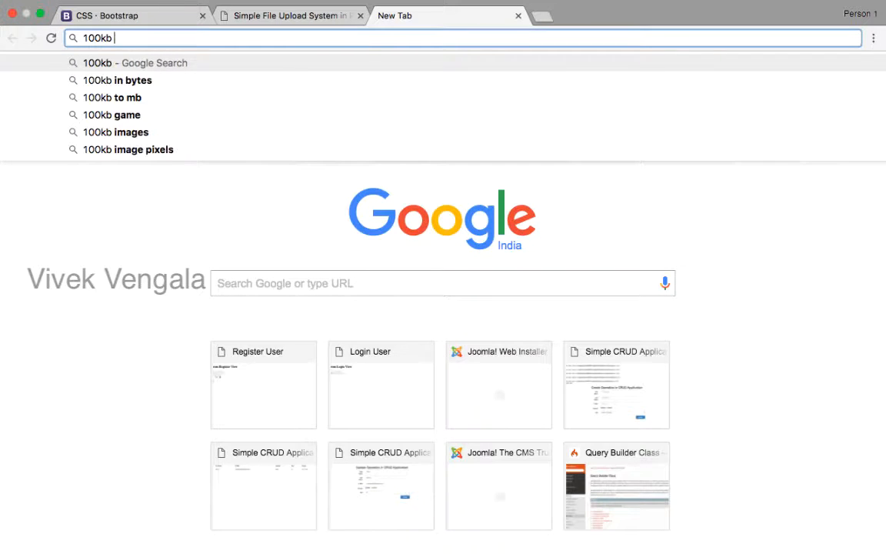
left_click(120, 80)
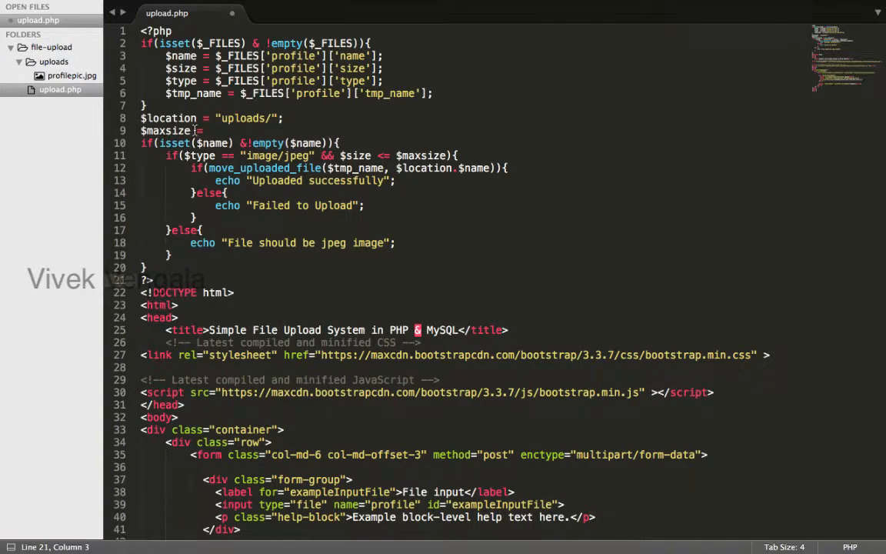
type("100000;")
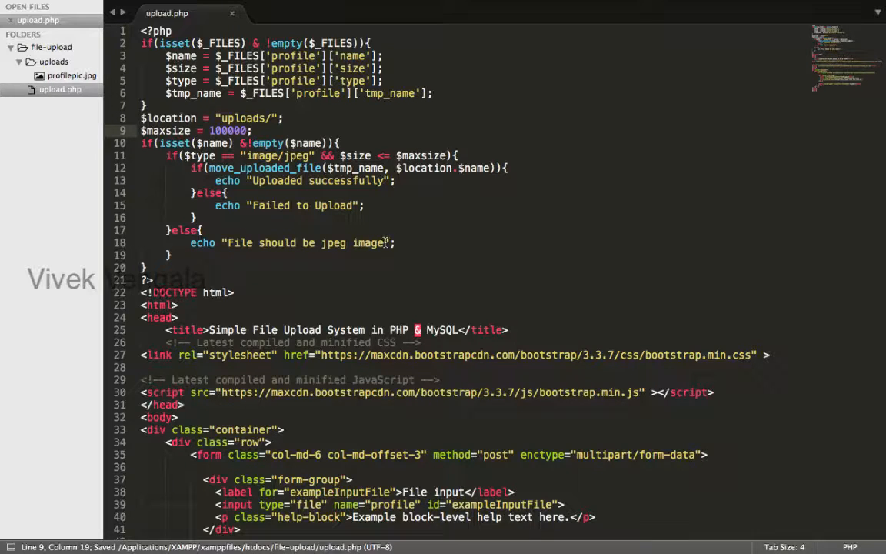
type("&")
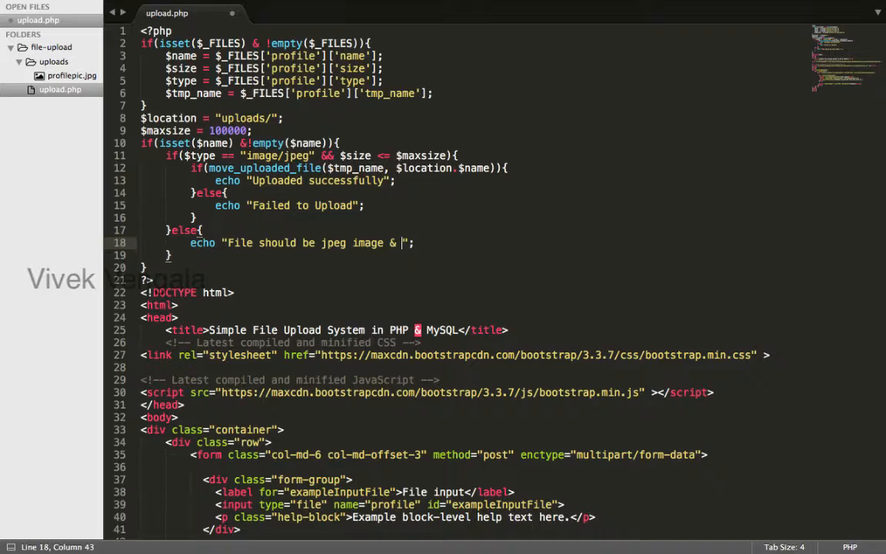
type("only 1")
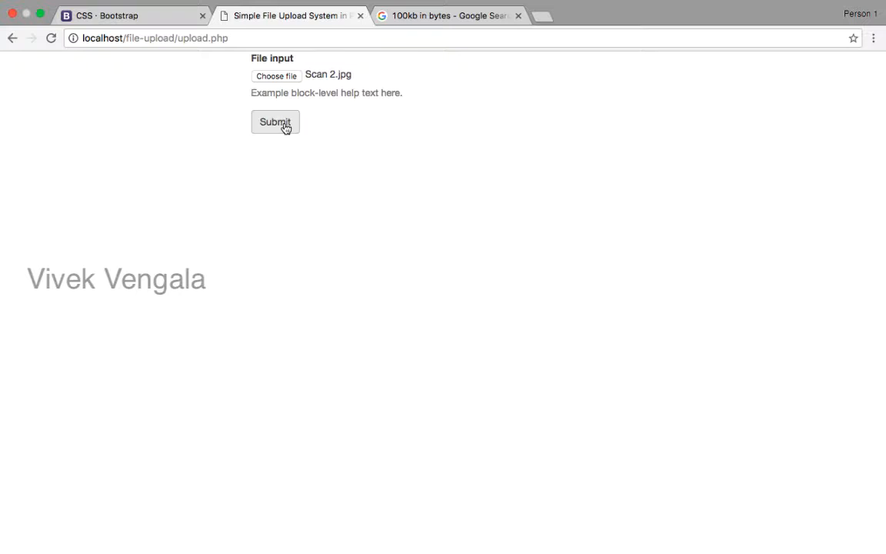
- Submit Scan 2.jpg through the form, then check the uploads folder holding only profilepic.jpg
left_click(273, 121)
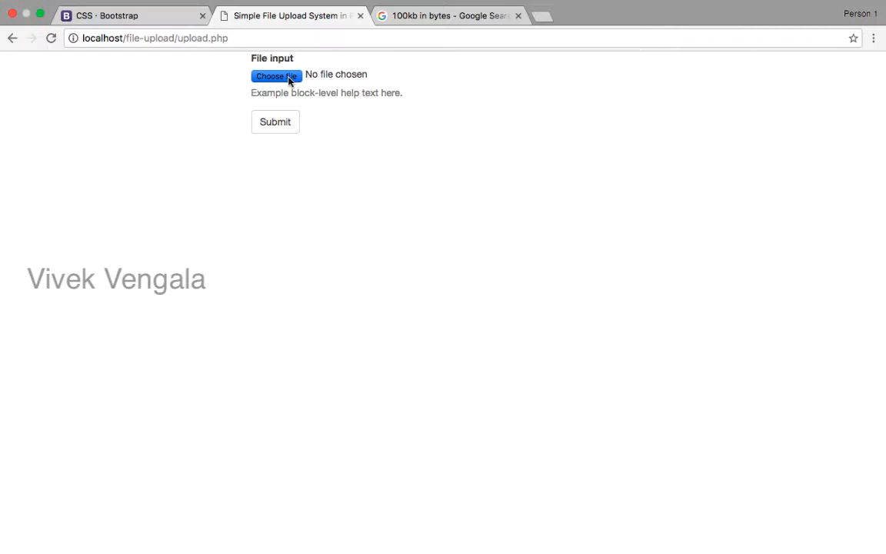
left_click(274, 74)
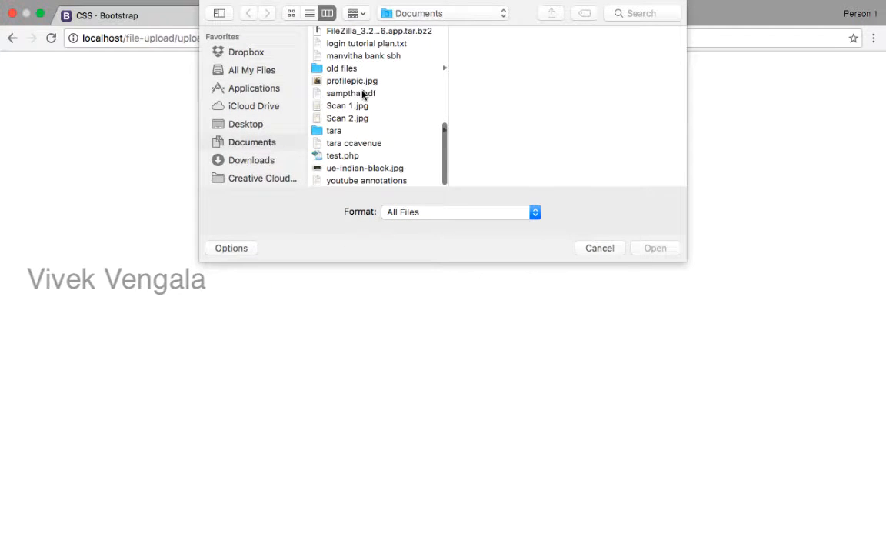
left_click(600, 248)
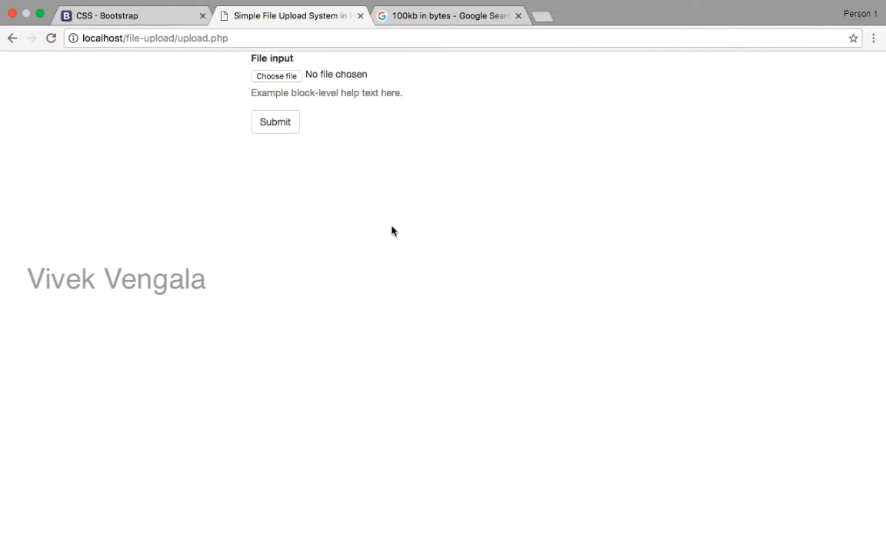
left_click(275, 75)
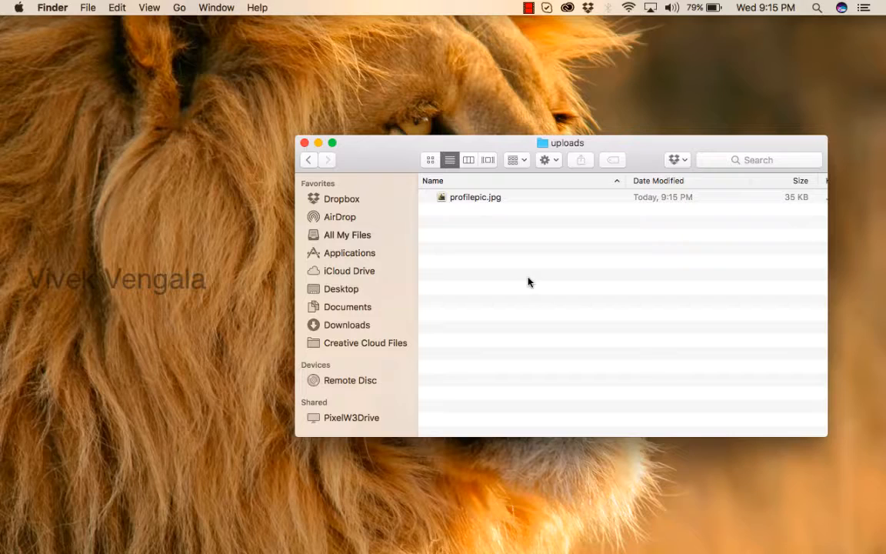